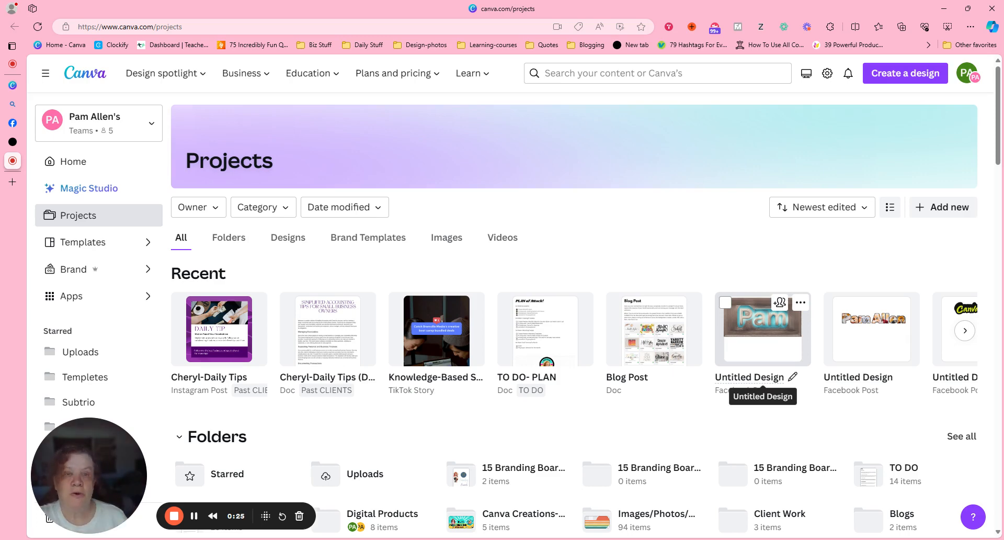
pyautogui.moveTo(521, 222)
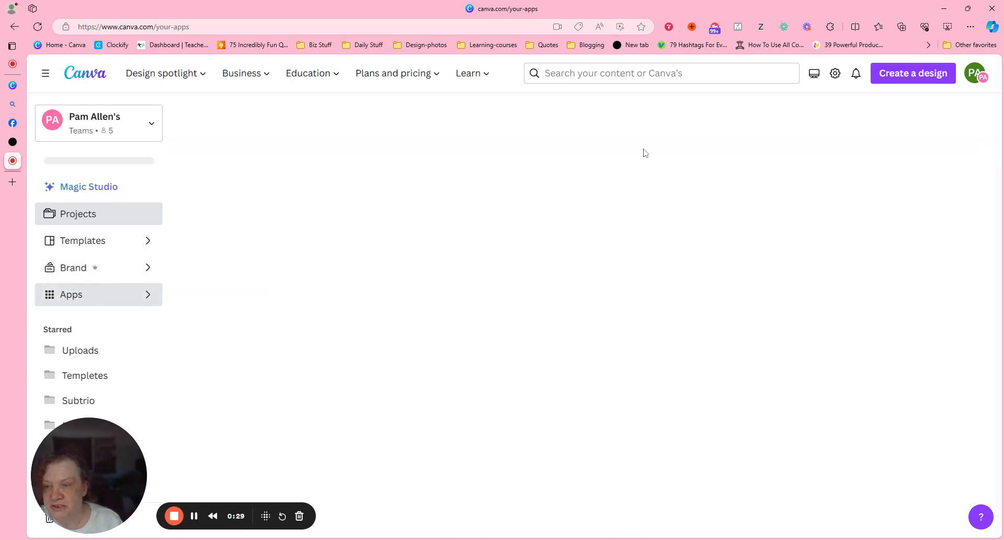
# - Browse the Canva apps directory down to where ColoringBook is listed
pyautogui.click(71, 295)
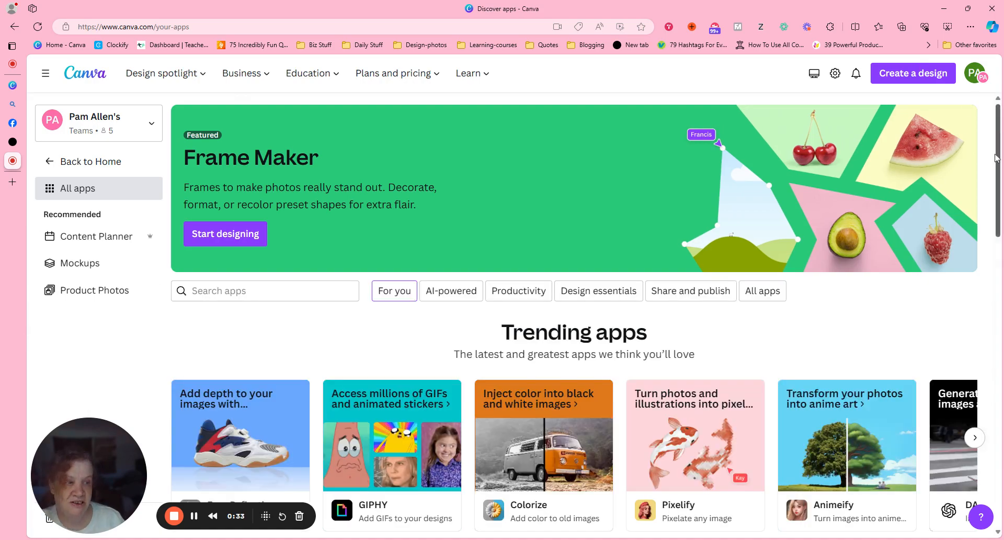
pyautogui.scroll(-3)
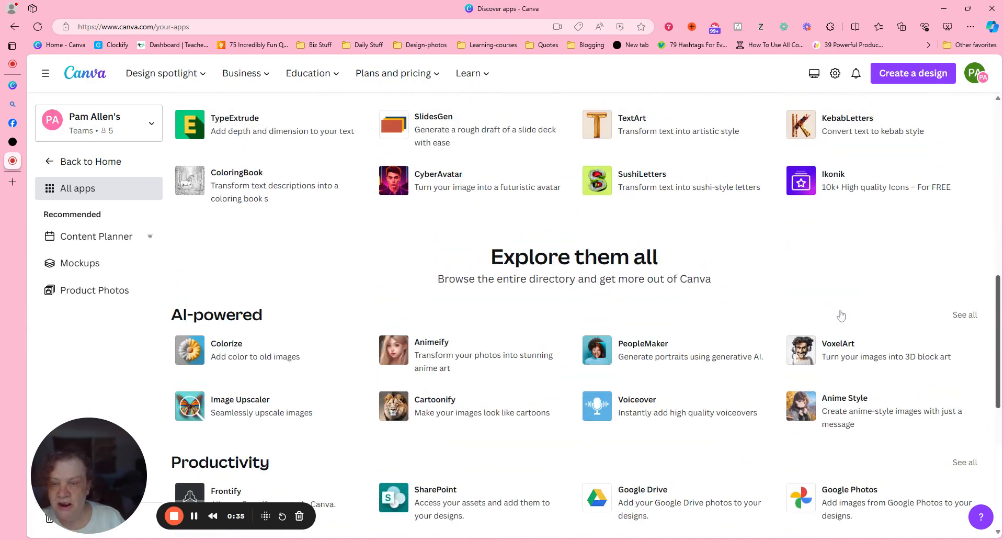
pyautogui.moveTo(255, 191)
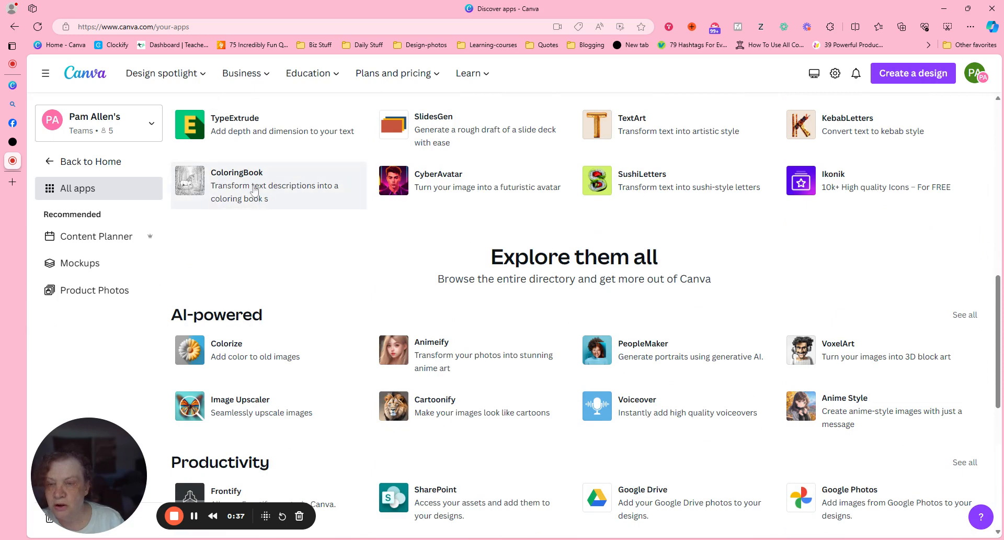
# - View the ColoringBook app's detail page from the directory
pyautogui.click(254, 185)
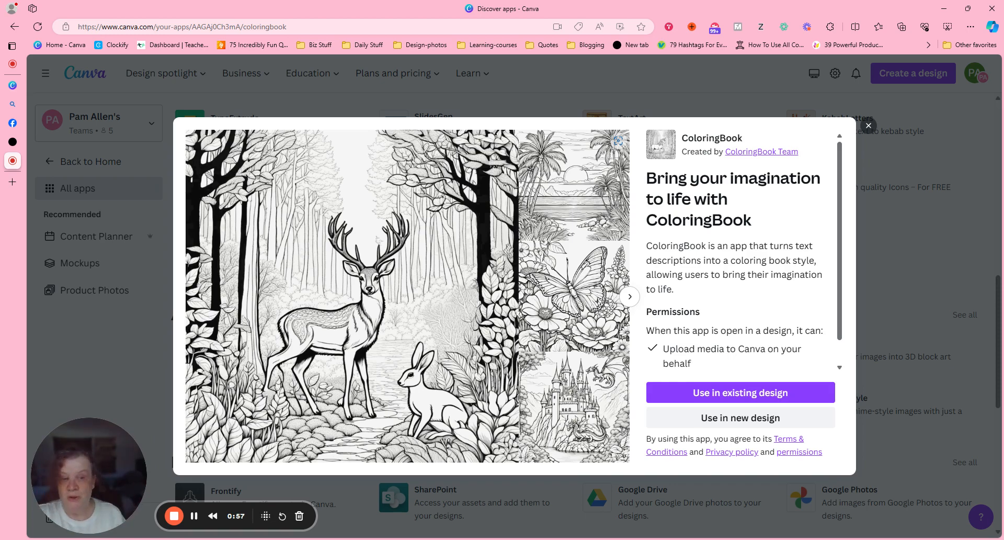
pyautogui.moveTo(768, 218)
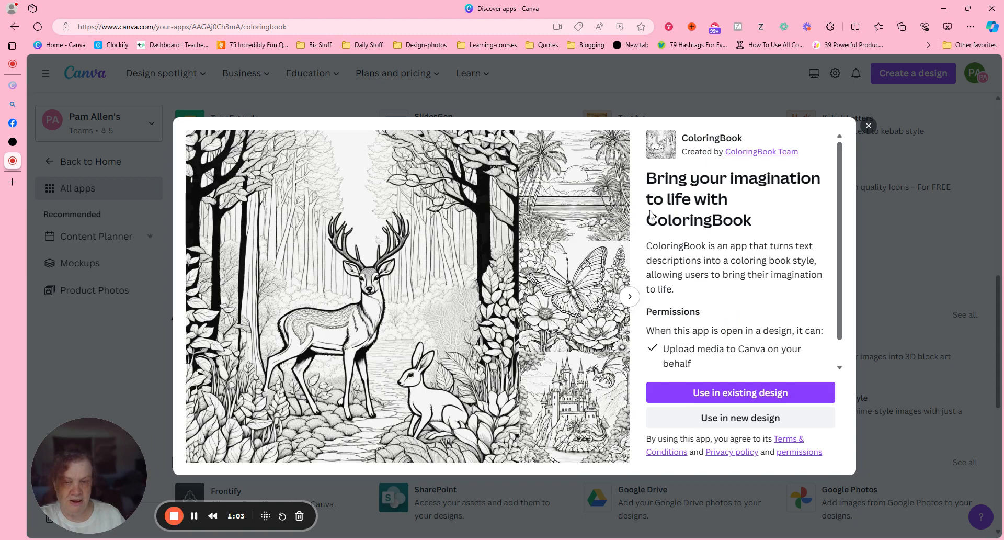
pyautogui.moveTo(796, 220)
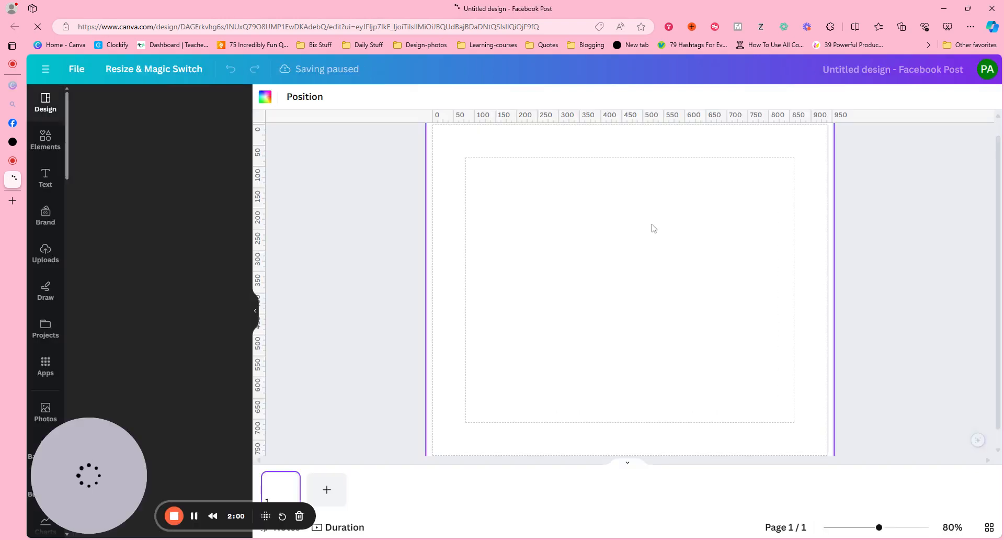
# - Search 'ColoringBook' in the design editor to load the app in the side panel
pyautogui.click(45, 103)
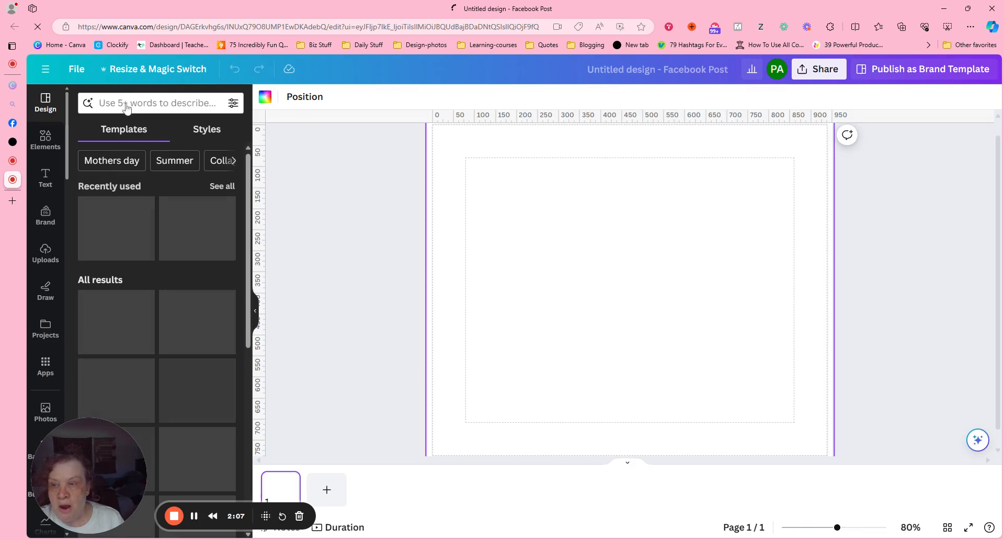
pyautogui.write('ColoringBook')
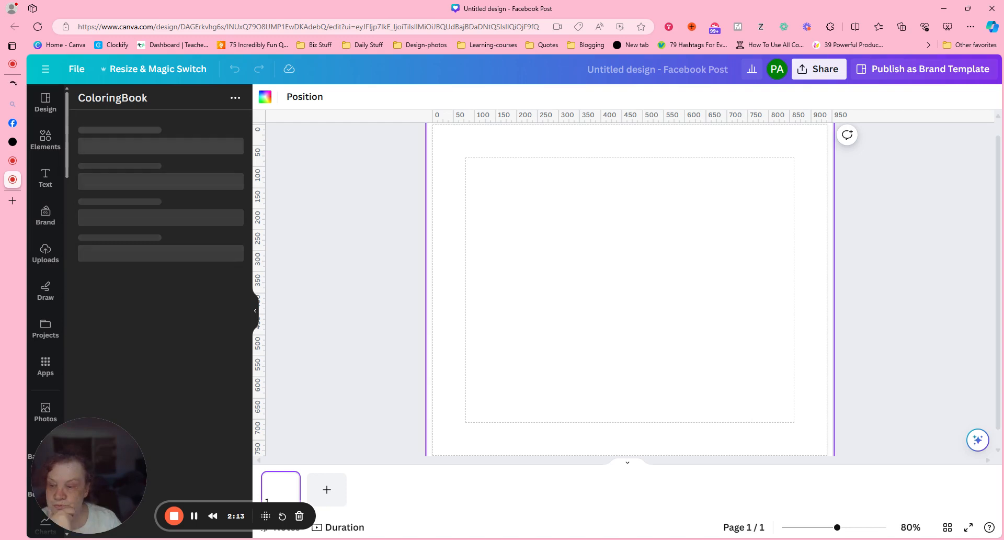
pyautogui.moveTo(278, 163)
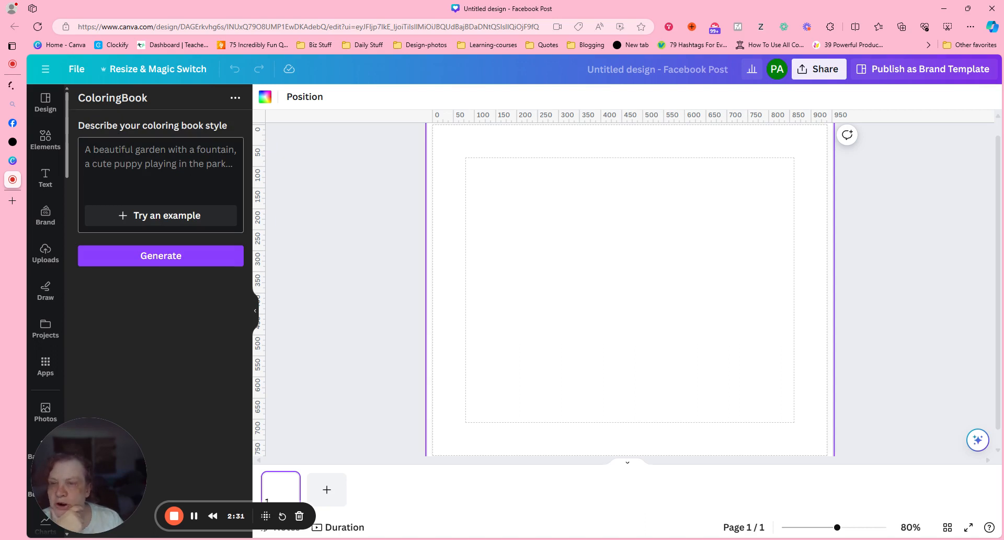
# - Generate a coloring page from the description 'A unicorn in a field of flowers'
pyautogui.click(160, 157)
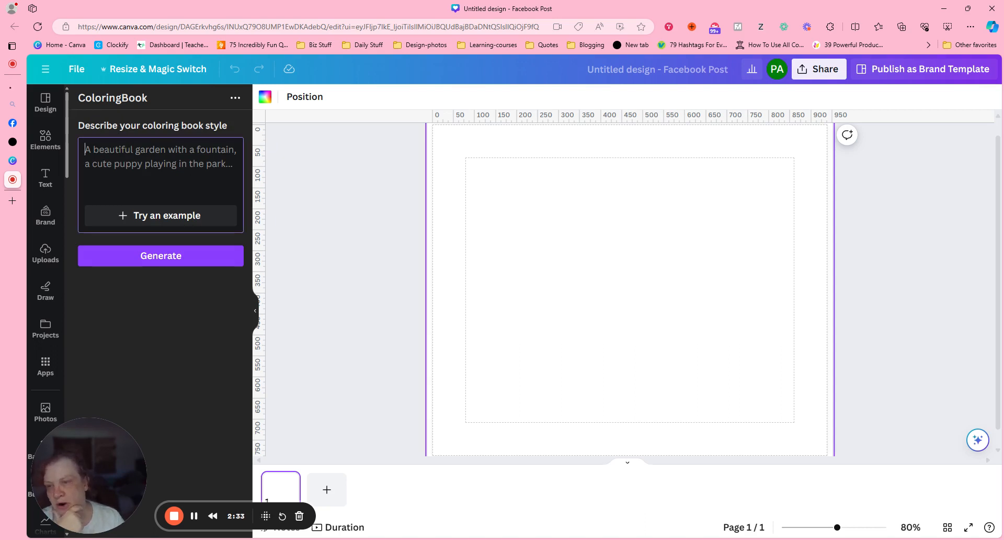
pyautogui.write('A')
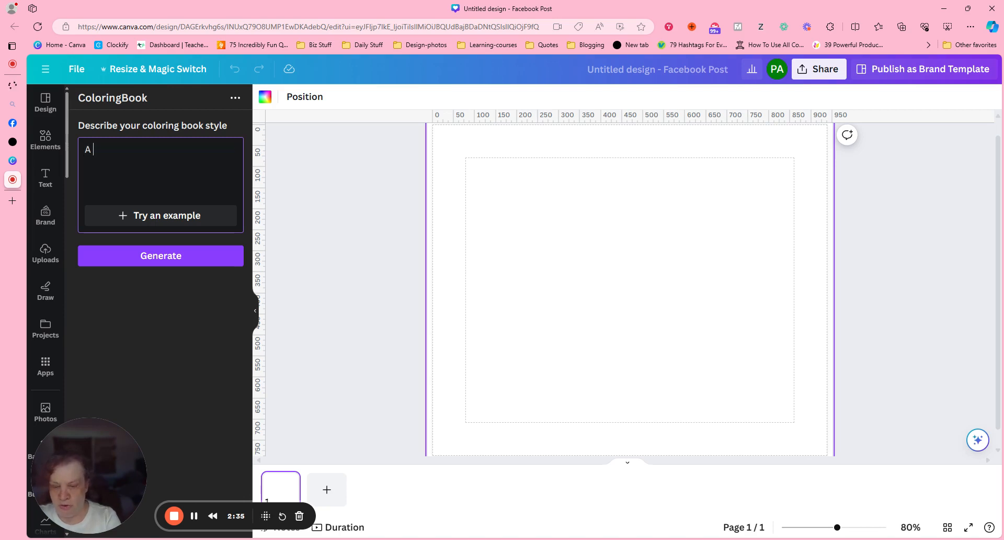
pyautogui.write('unicorn')
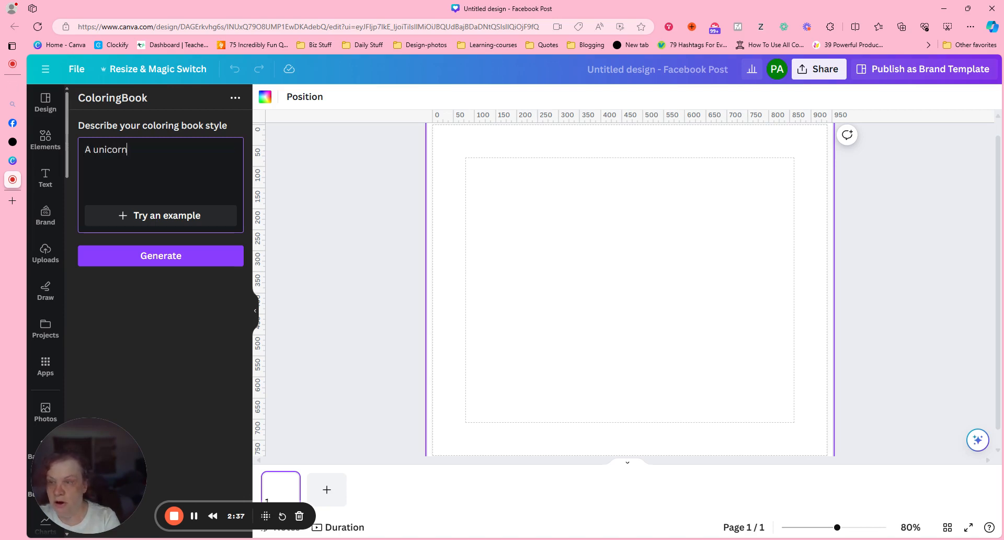
pyautogui.write('in a')
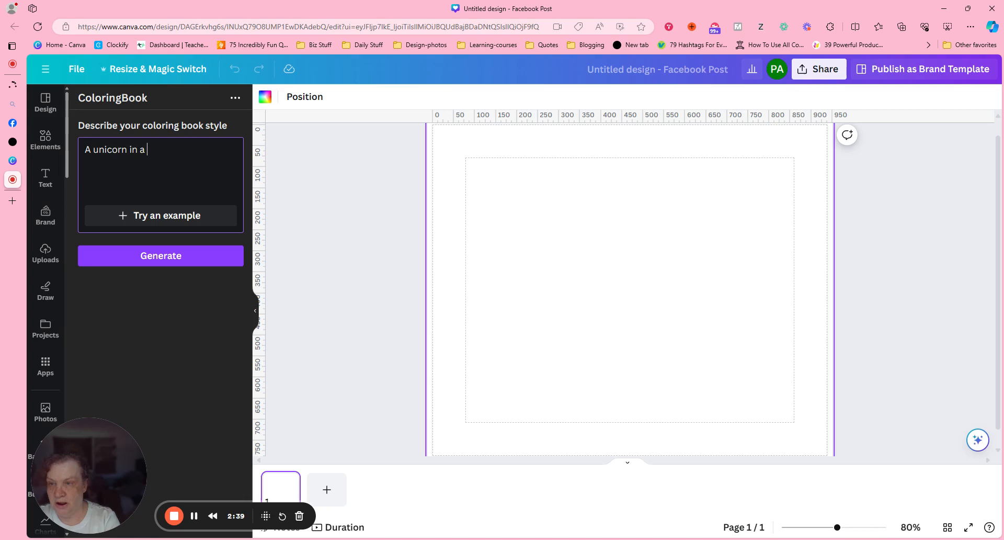
pyautogui.write('field o')
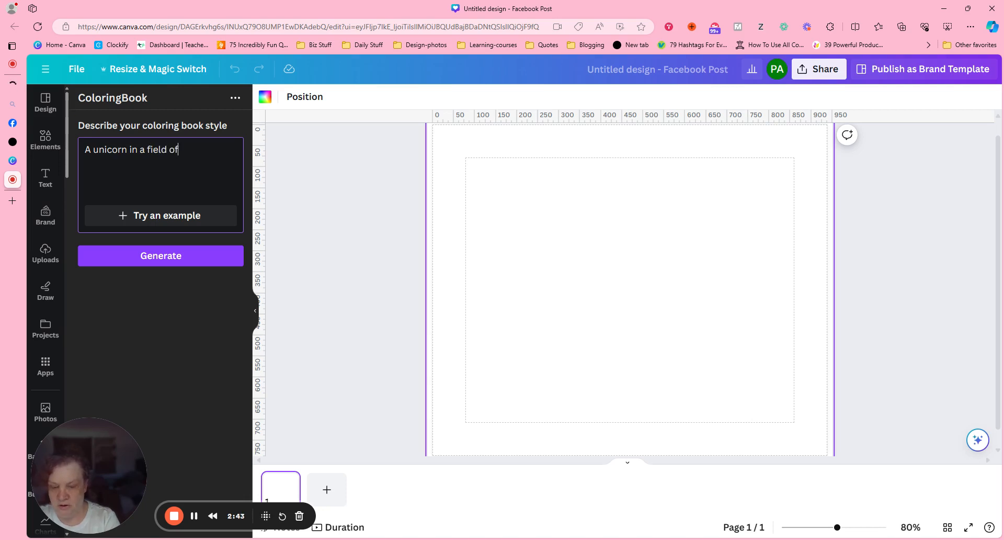
pyautogui.write('flowers')
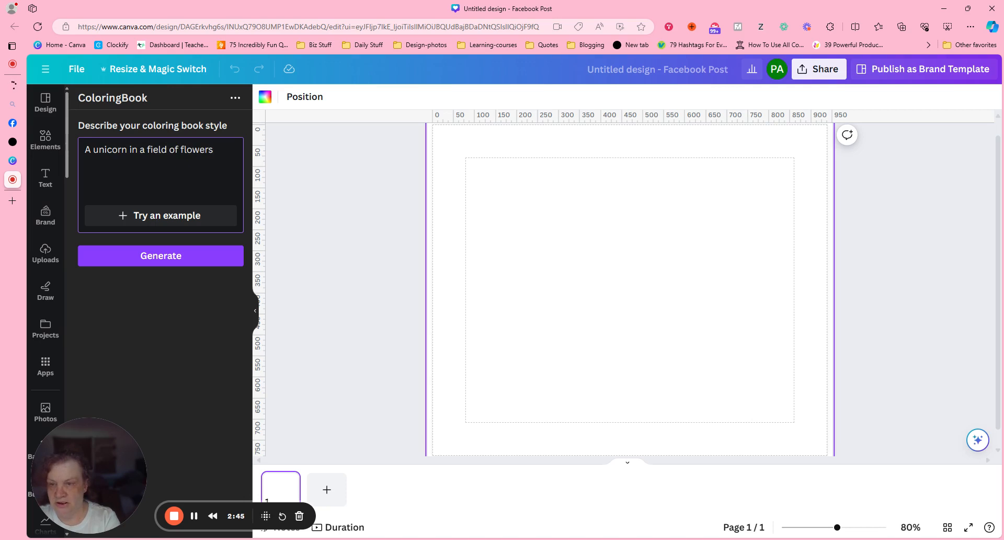
pyautogui.click(161, 255)
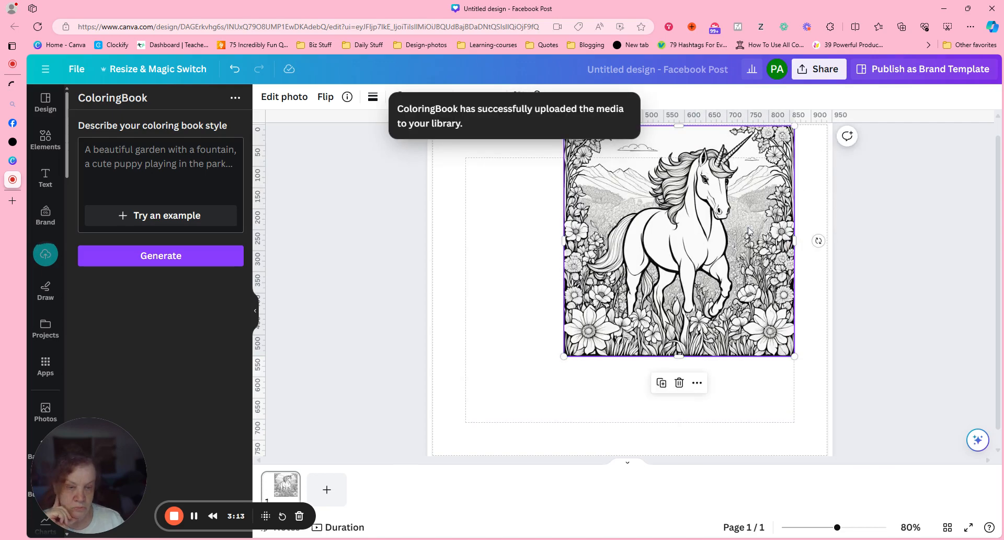
# - Enlarge the unicorn picture to fill page 1 and add a blank page 2
pyautogui.moveTo(679, 241); pyautogui.dragTo(590, 290)
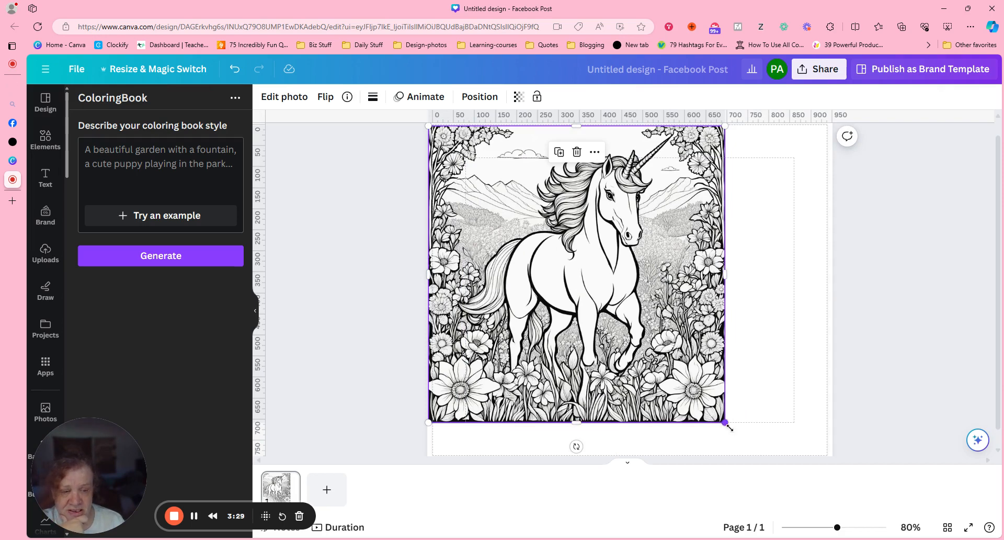
pyautogui.moveTo(728, 424); pyautogui.dragTo(736, 434)
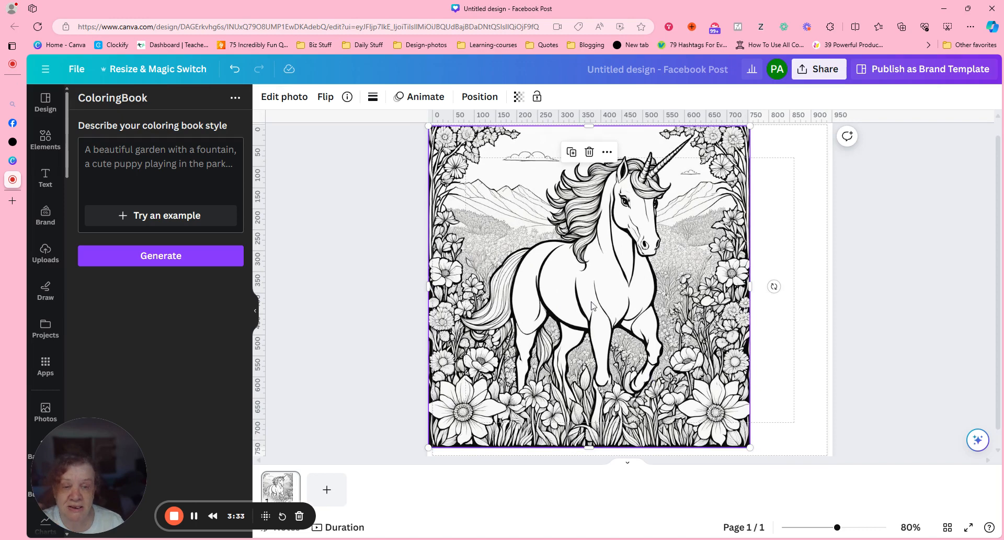
pyautogui.moveTo(539, 281)
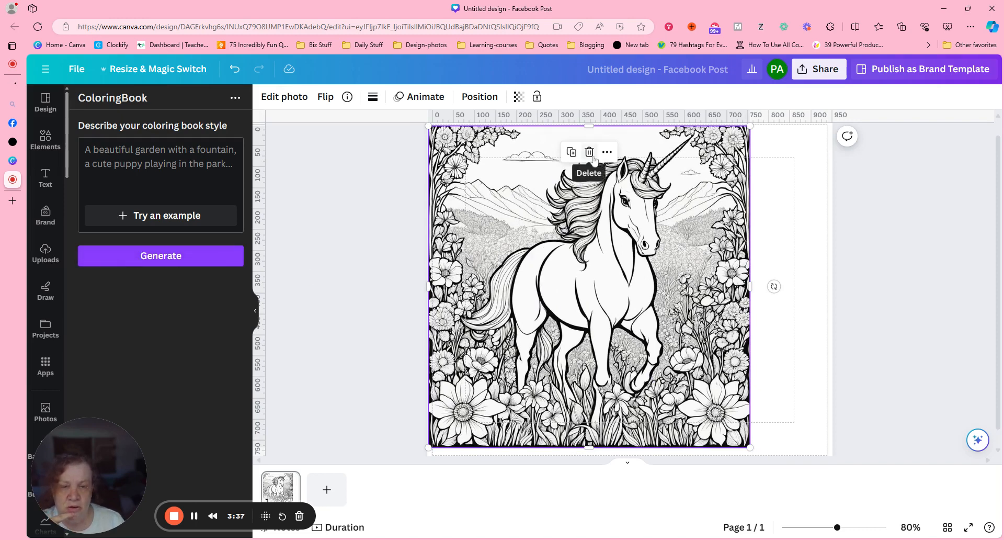
pyautogui.click(326, 489)
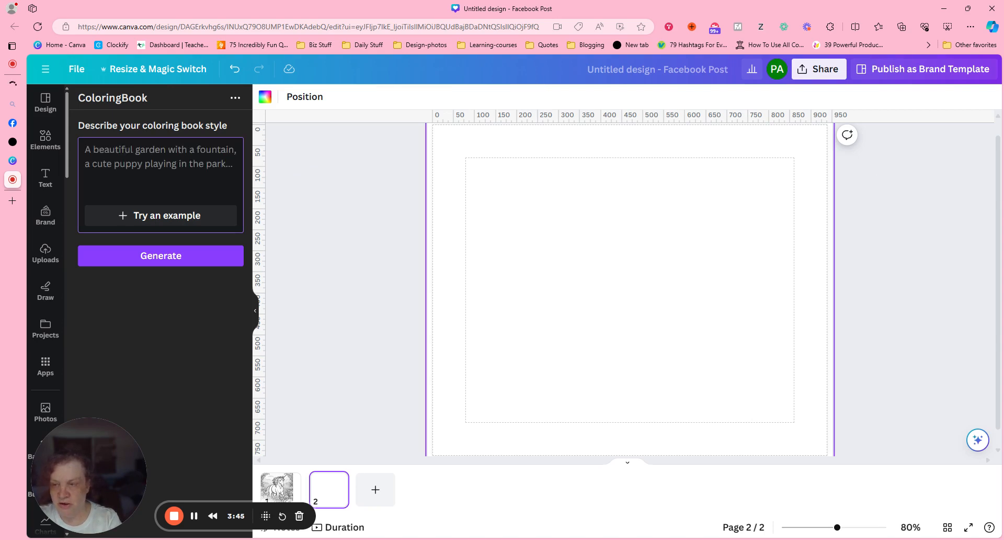
# - Generate a coloring page from the description 'The letter P with rainbows', fixing a typo along the way
pyautogui.write('The letter P wit')
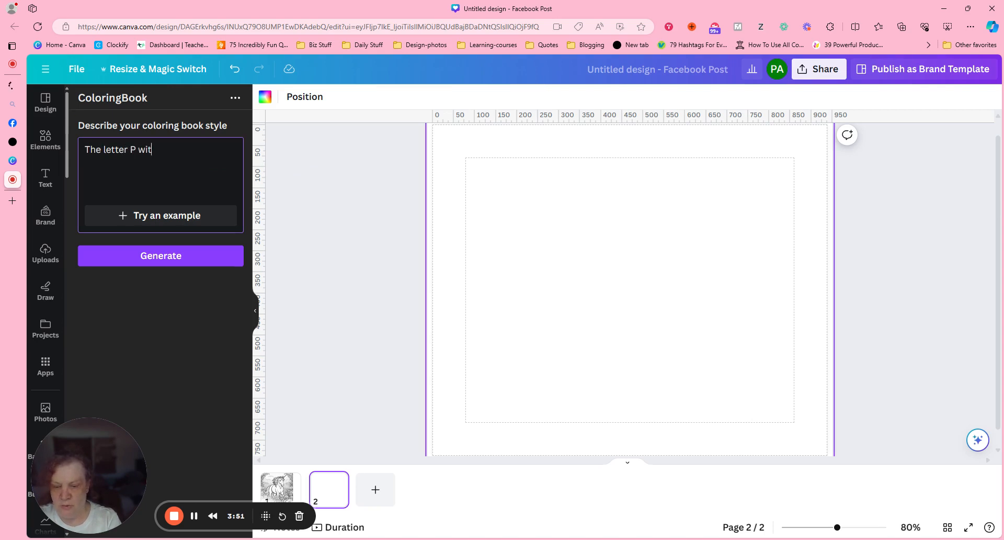
pyautogui.write('h')
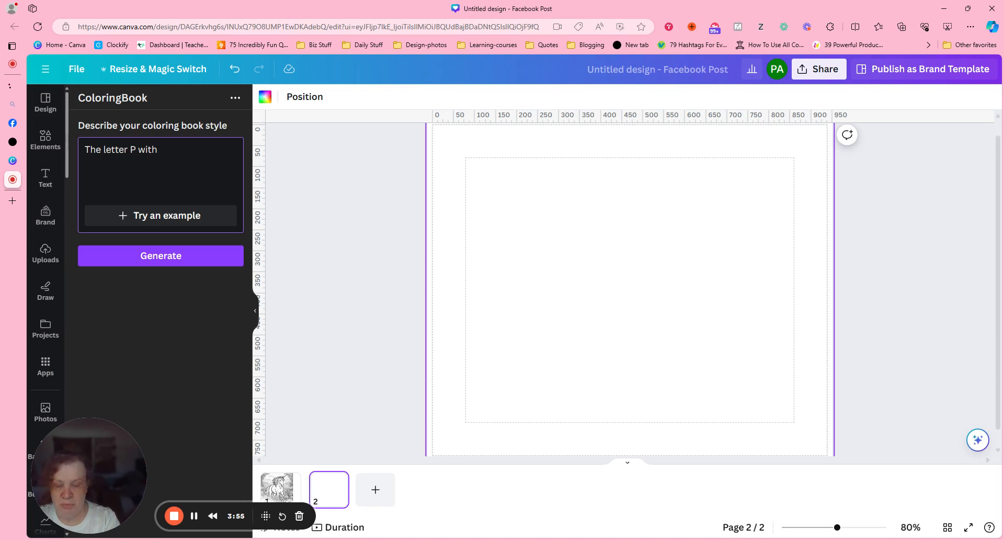
pyautogui.write('ickel')
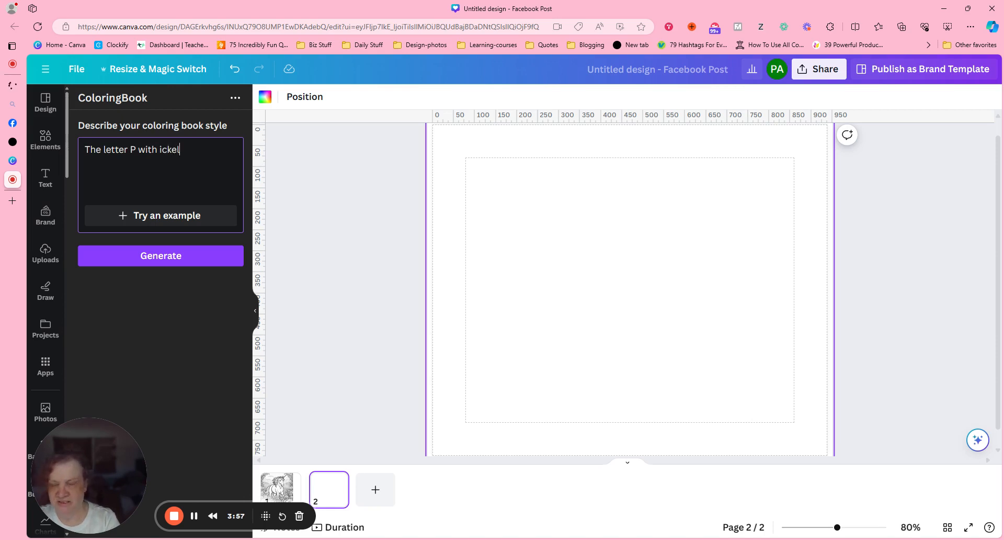
pyautogui.press('Backspace')
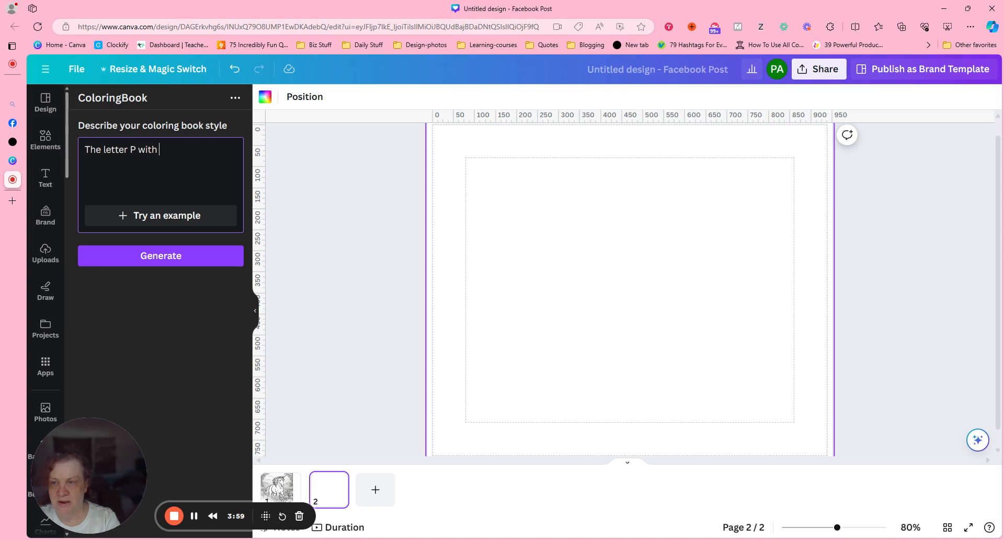
pyautogui.write('rainbows')
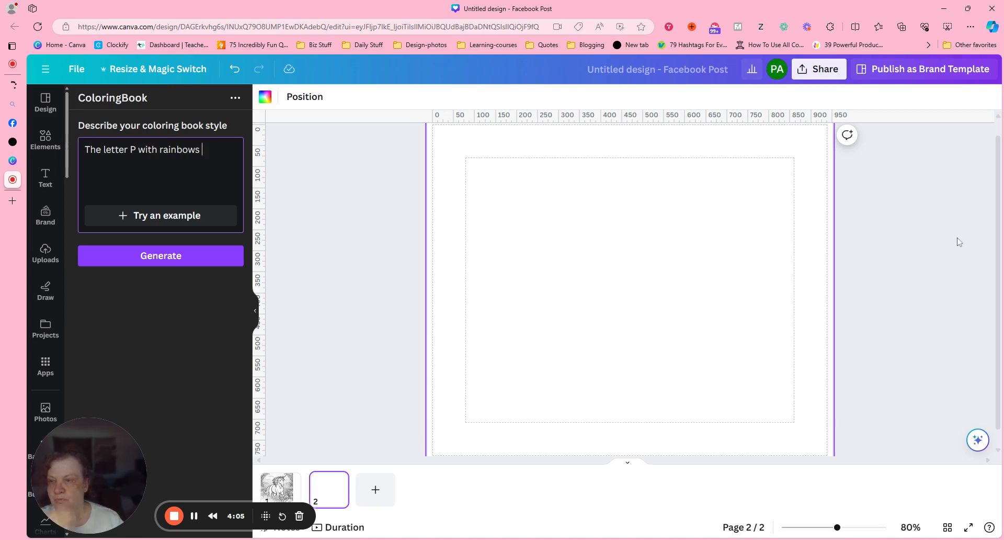
pyautogui.click(161, 255)
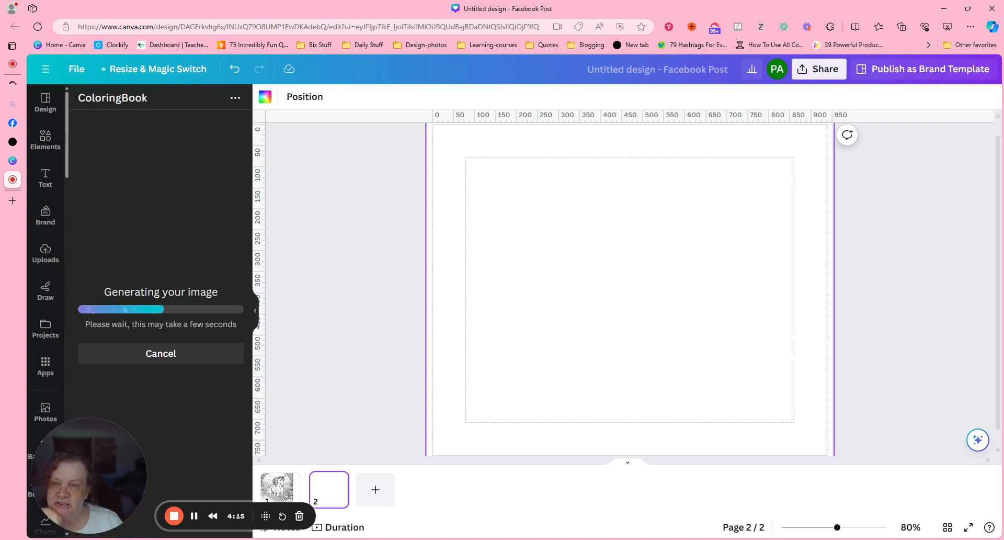
pyautogui.moveTo(313, 220)
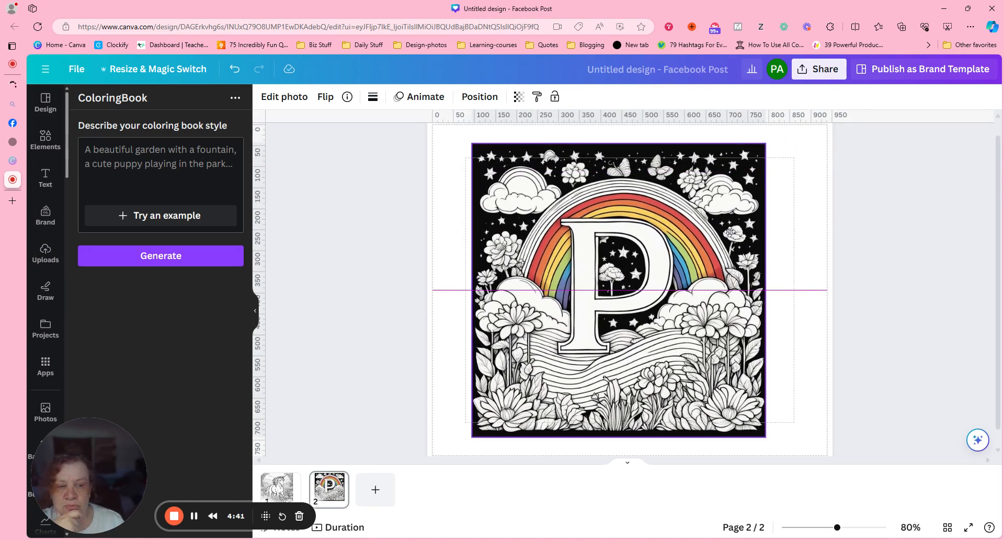
# - Reposition the rainbow letter-P artwork on page 2 and add a blank page 3
pyautogui.click(618, 288)
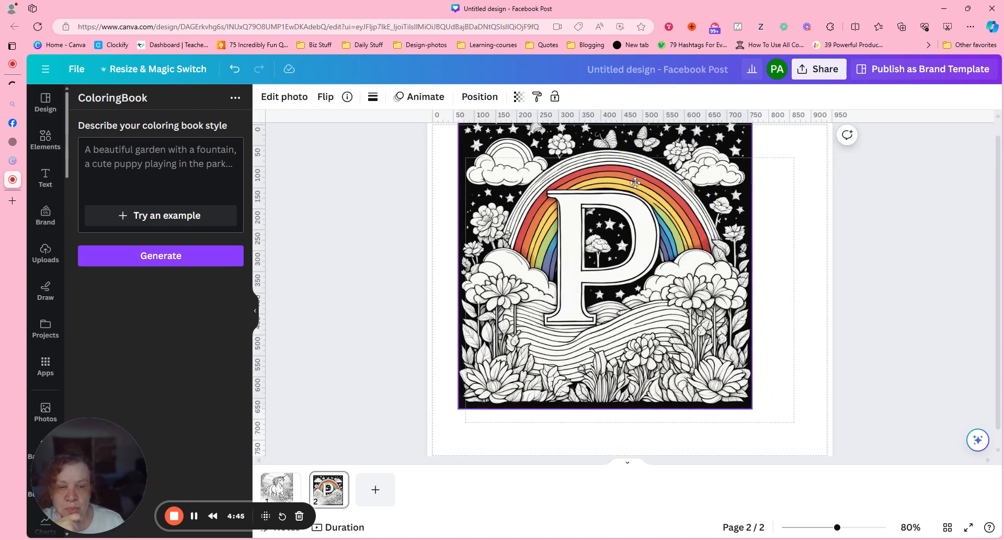
pyautogui.click(604, 268)
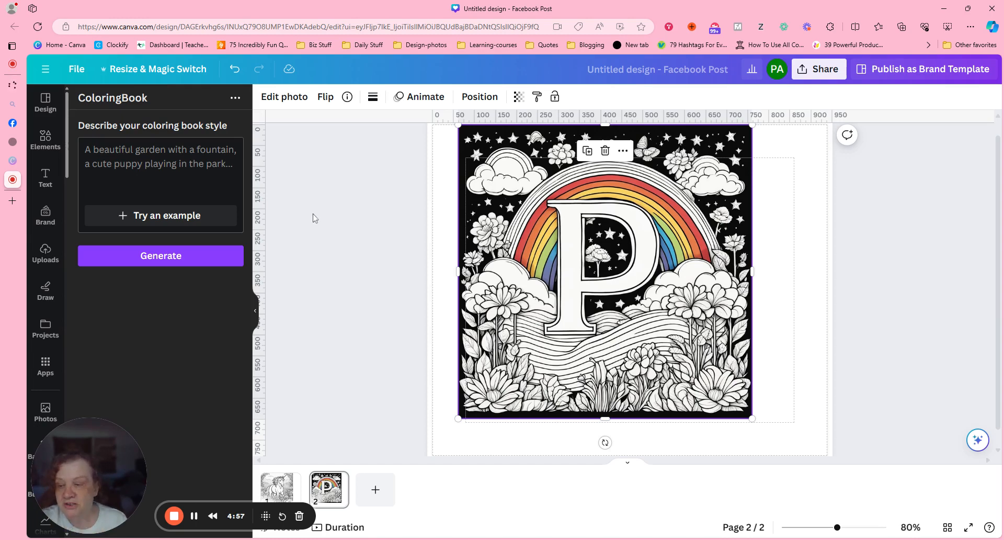
pyautogui.moveTo(347, 210)
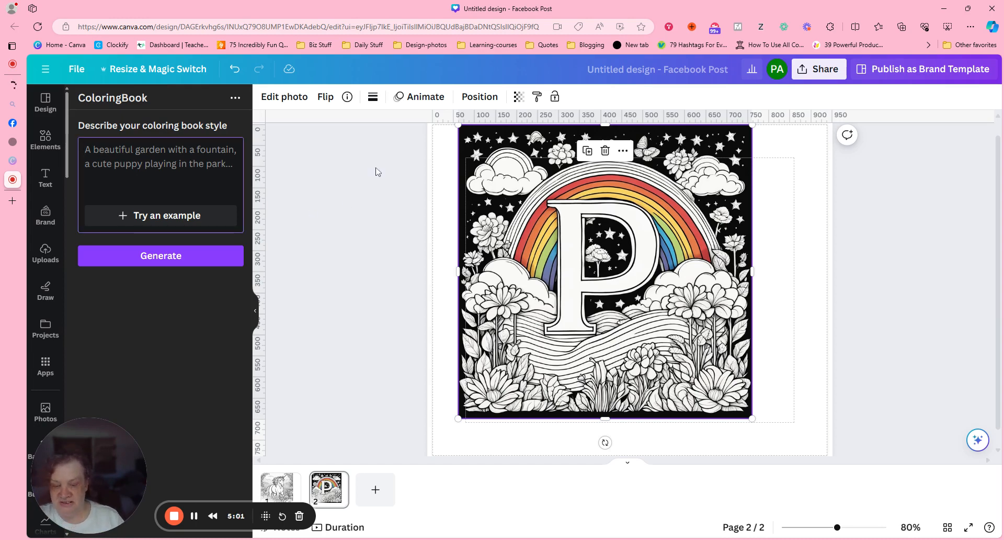
pyautogui.click(374, 490)
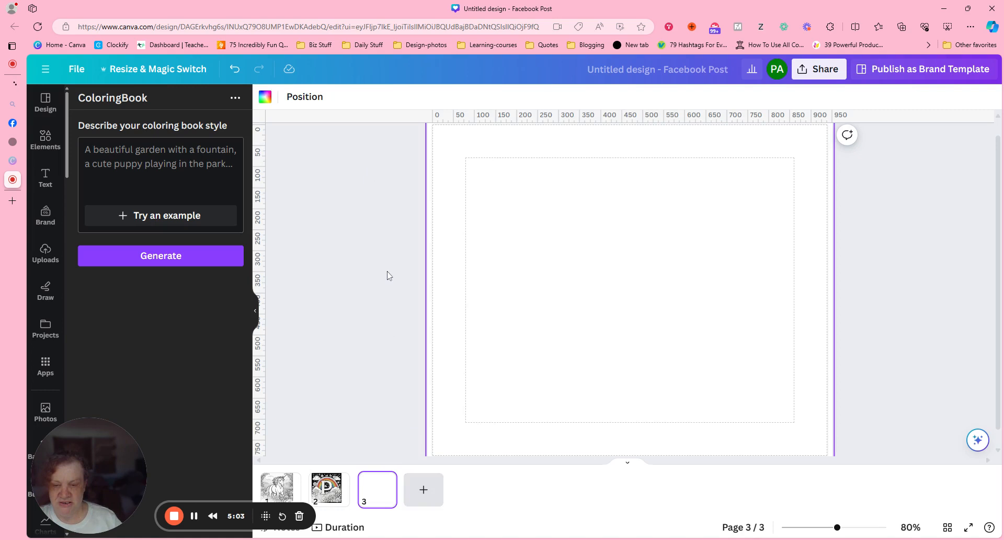
# - Generate a coloring page from the description 'A coffee cup' for page 3
pyautogui.click(160, 157)
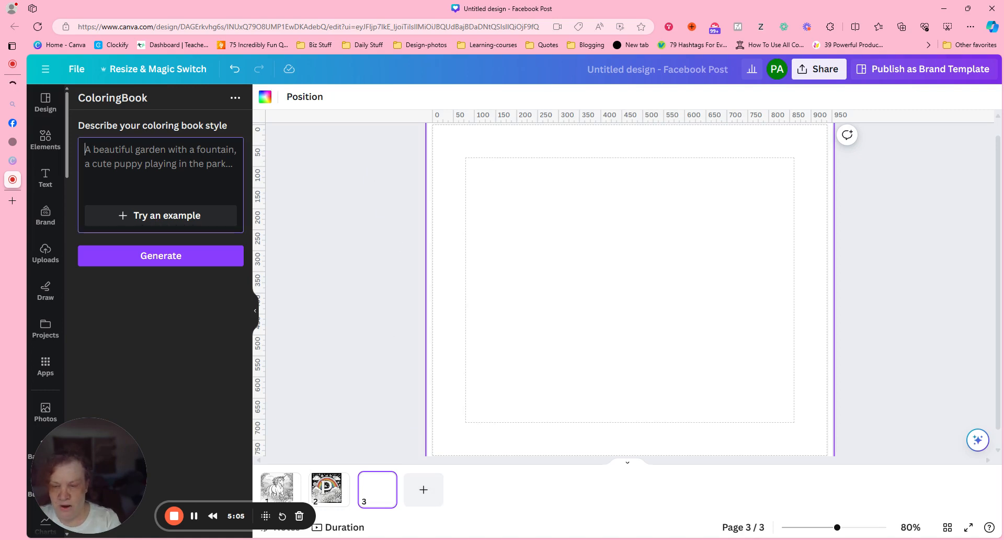
pyautogui.write('A c')
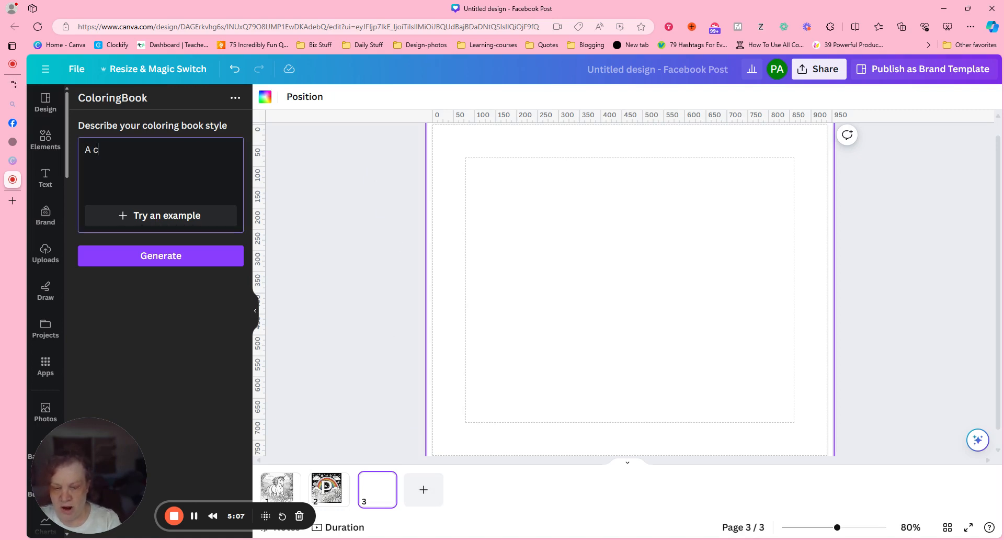
pyautogui.write('offe')
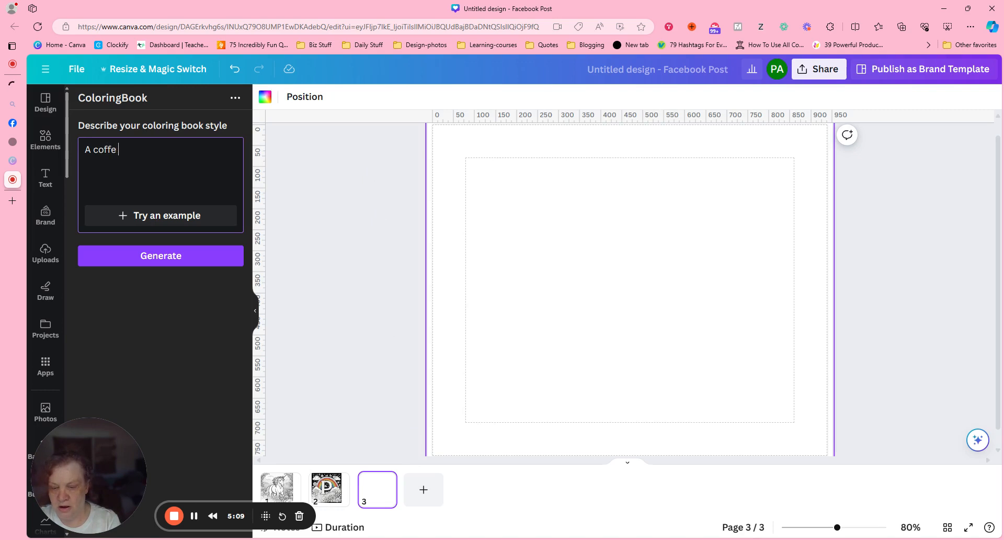
pyautogui.write('cu')
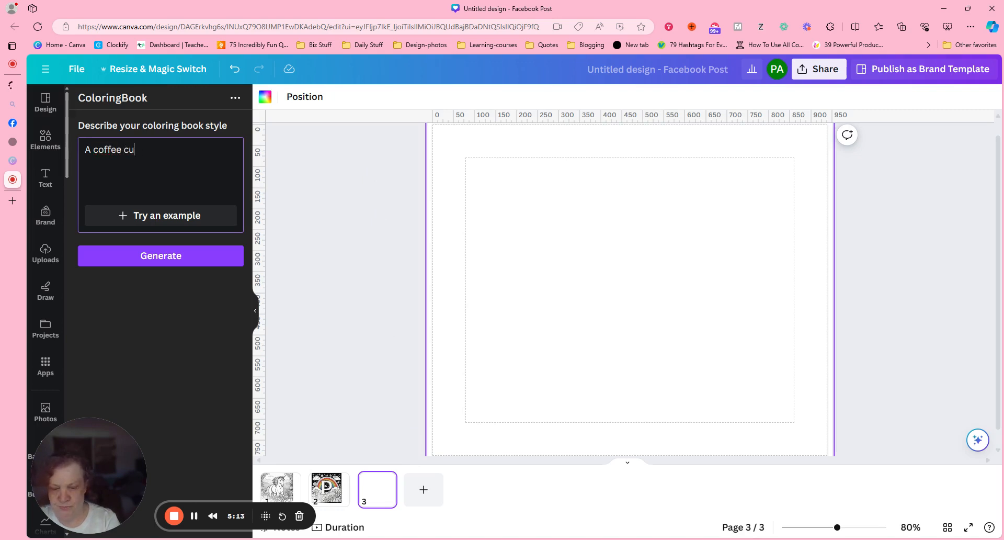
pyautogui.write('p')
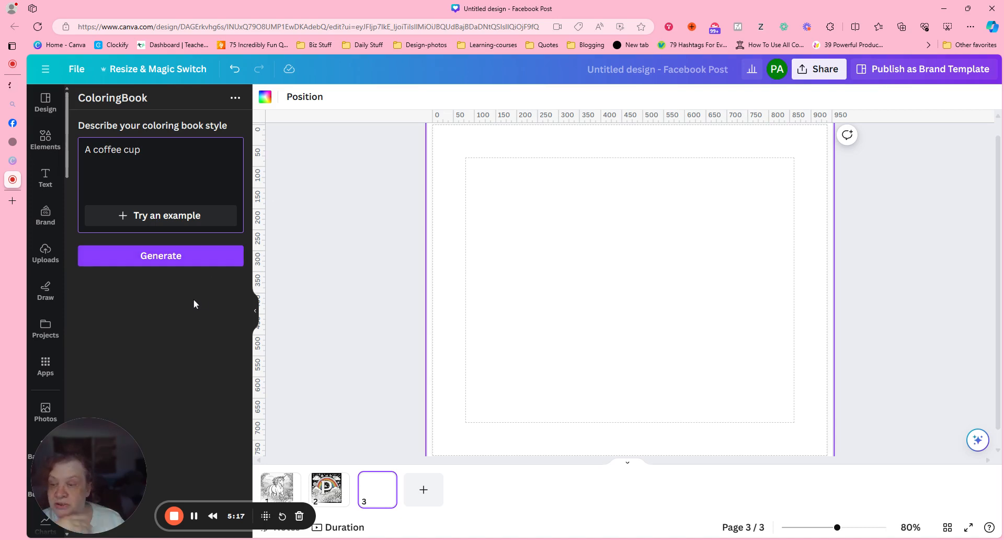
pyautogui.click(161, 255)
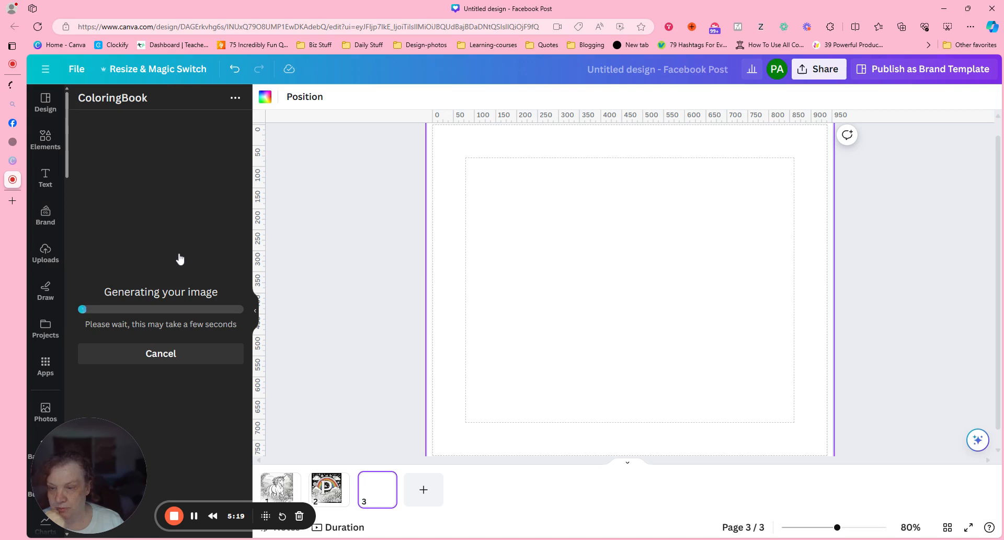
pyautogui.moveTo(314, 248)
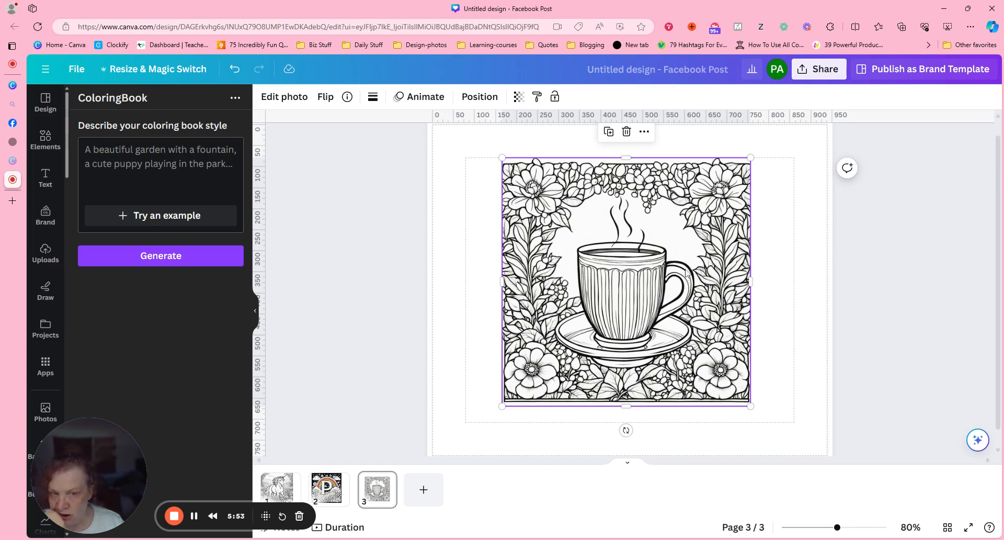
pyautogui.moveTo(687, 274)
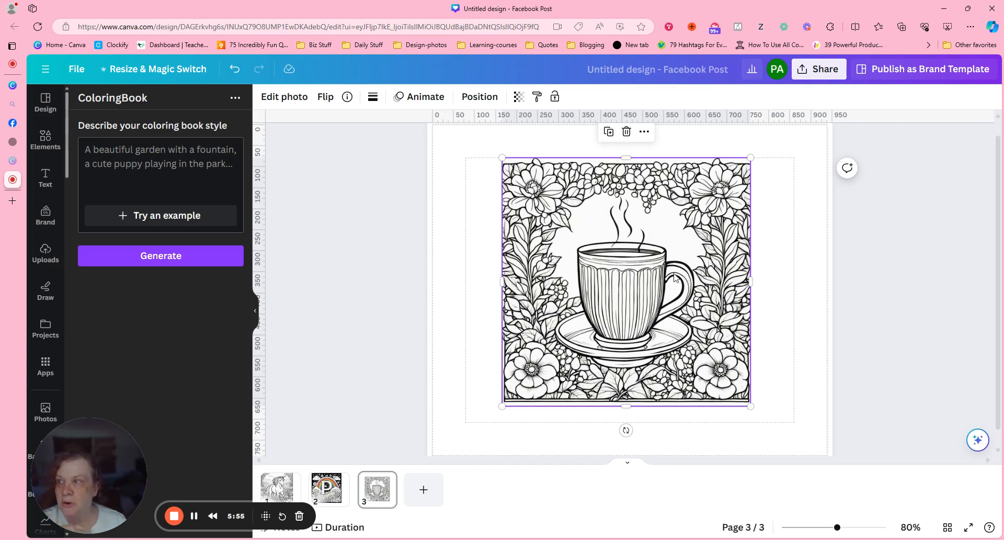